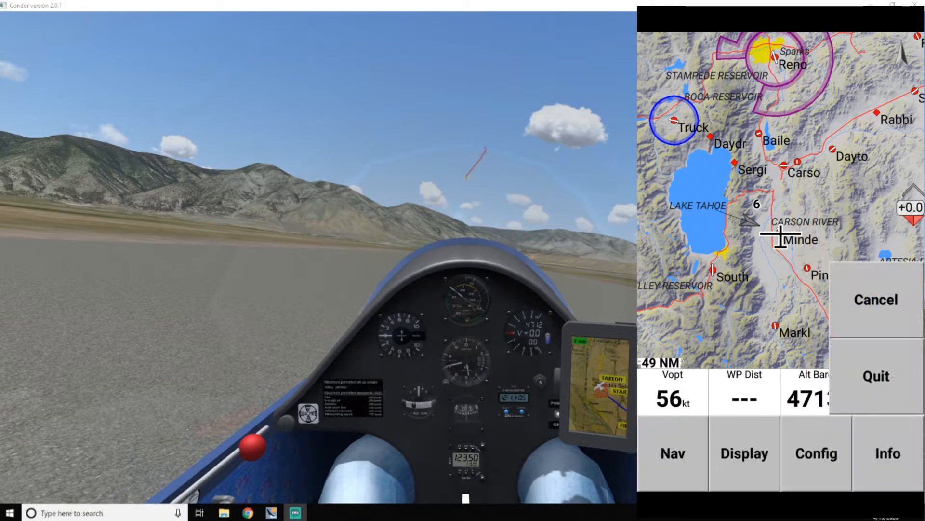
# - Select BBTurnPts_Named.cup as the waypoint file in System Site Files and close the settings
pyautogui.click(816, 453)
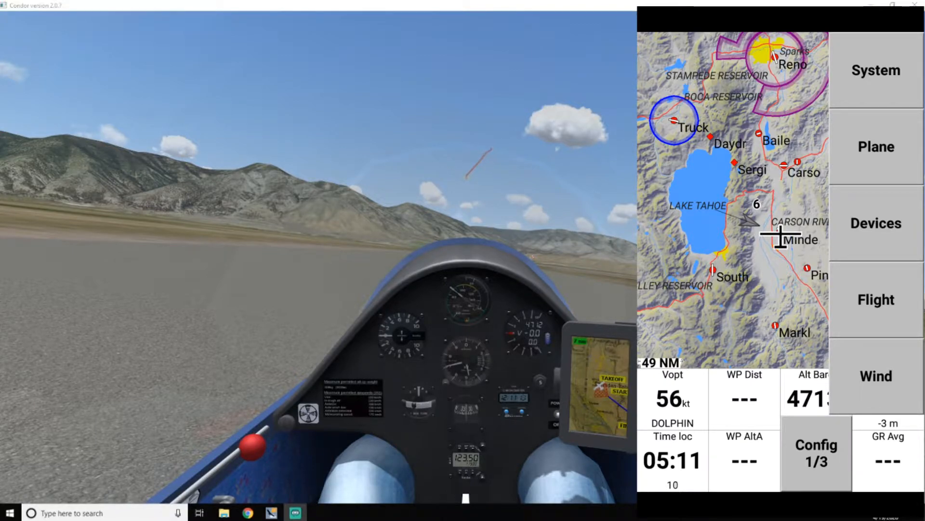
pyautogui.click(817, 453)
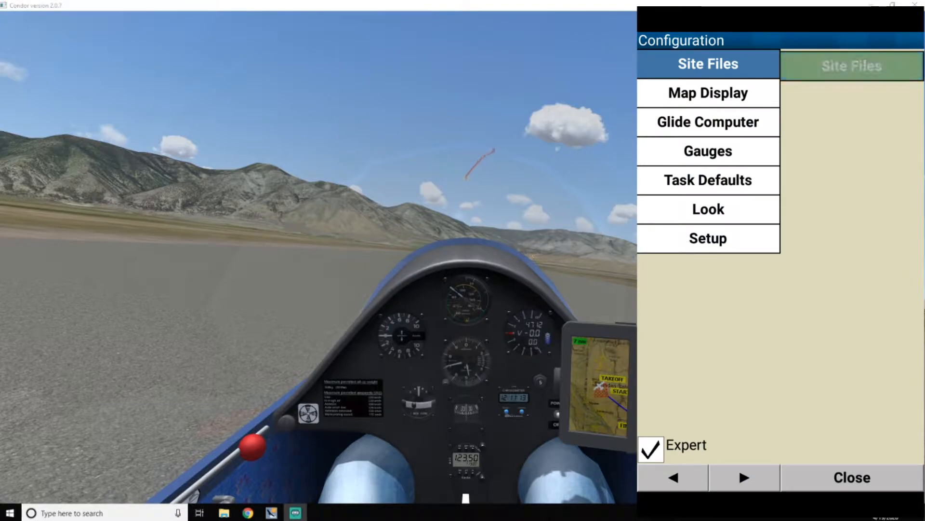
pyautogui.click(708, 63)
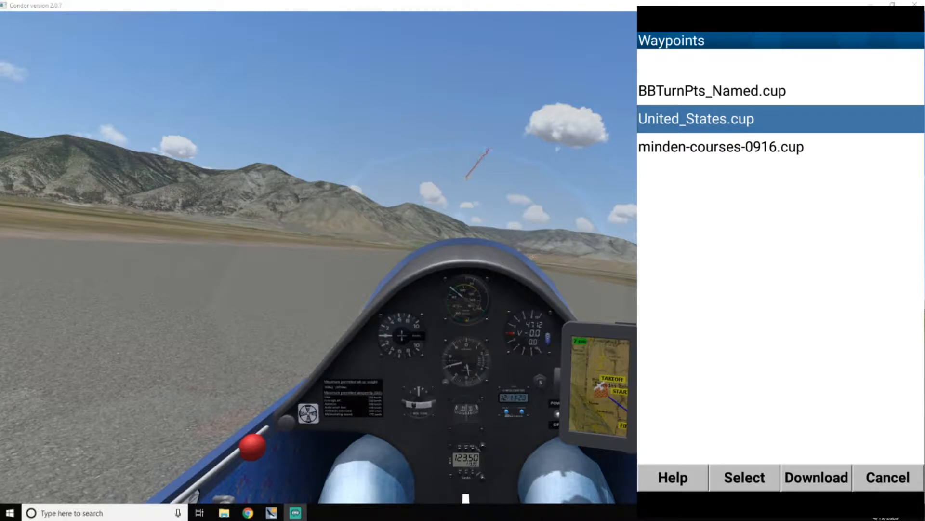
pyautogui.click(712, 91)
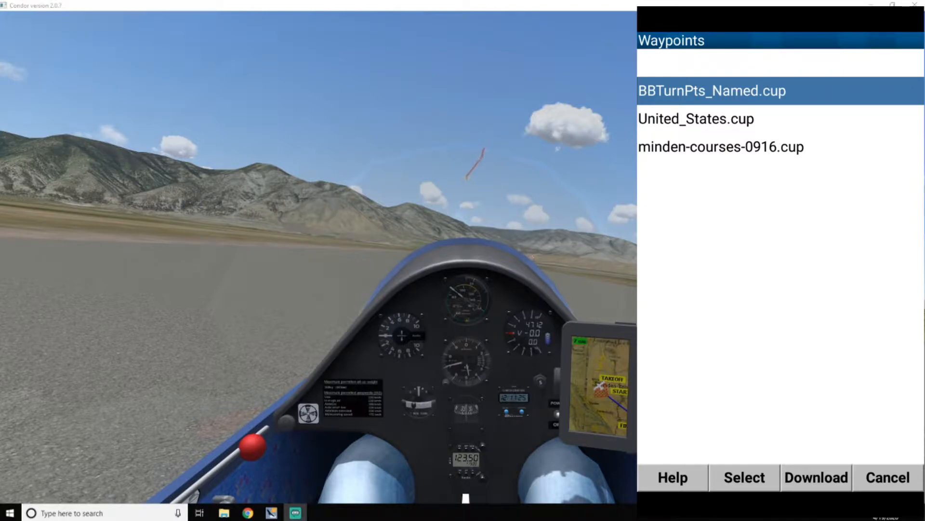
pyautogui.click(743, 477)
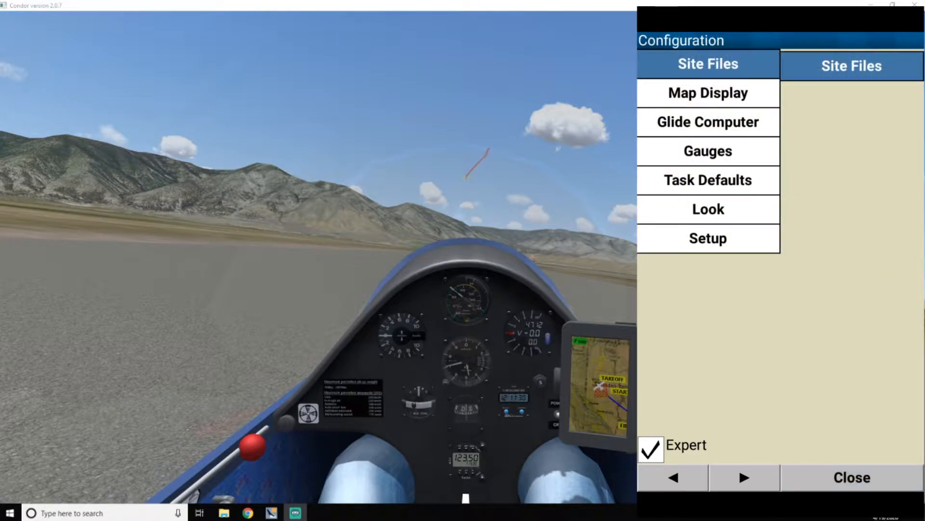
pyautogui.click(851, 478)
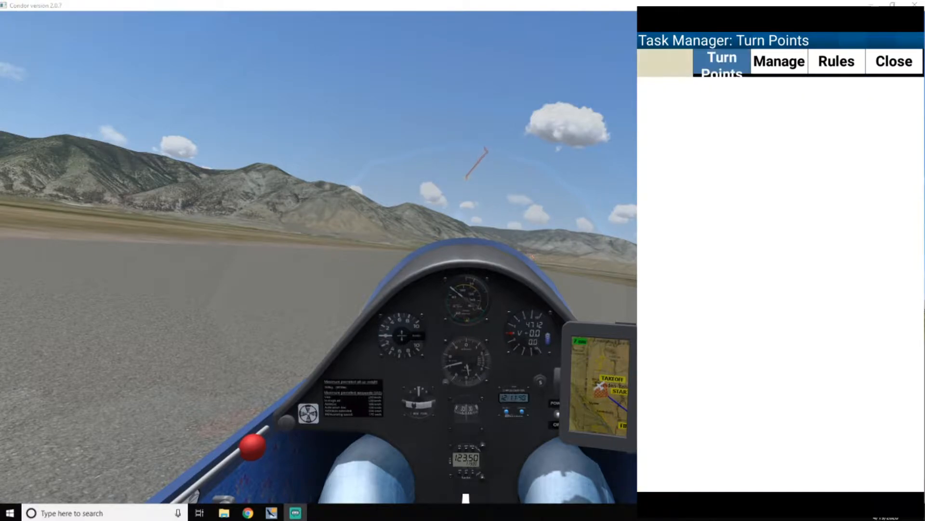
# - Create a new empty racing task from the task manager's Manage page
pyautogui.click(778, 61)
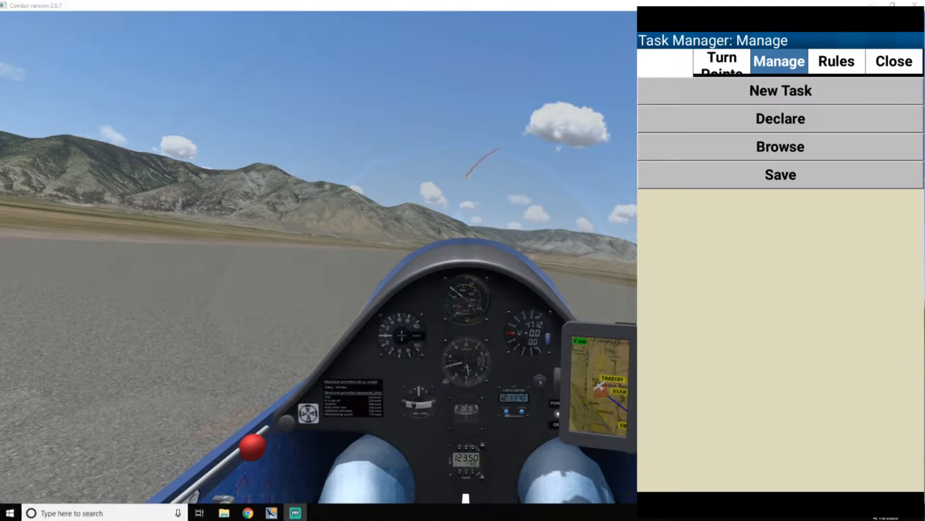
pyautogui.click(721, 64)
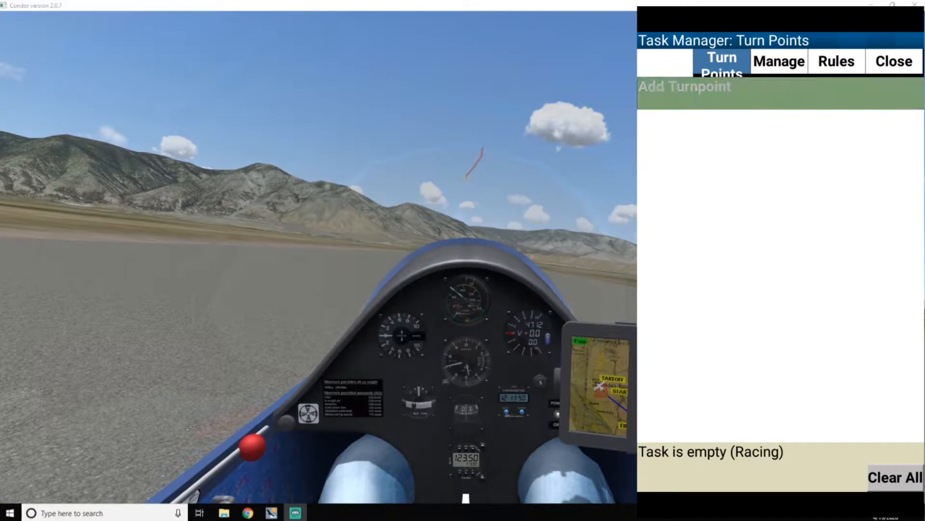
# - Add Start NE as the task's start point
pyautogui.click(685, 85)
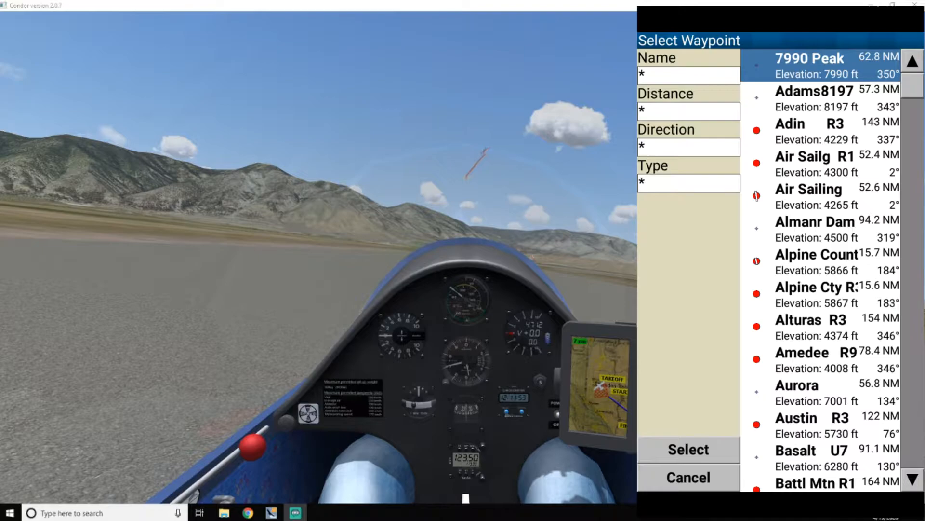
pyautogui.scroll(-3)
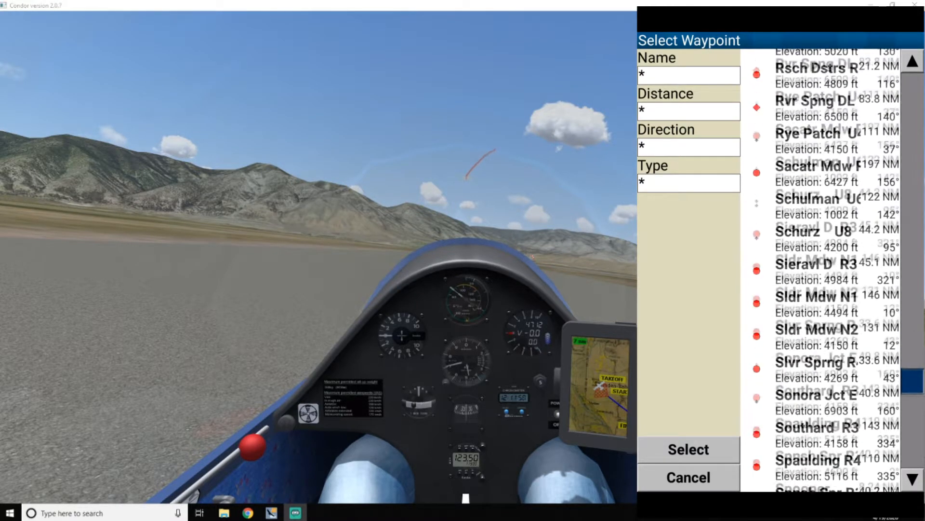
pyautogui.scroll(-3)
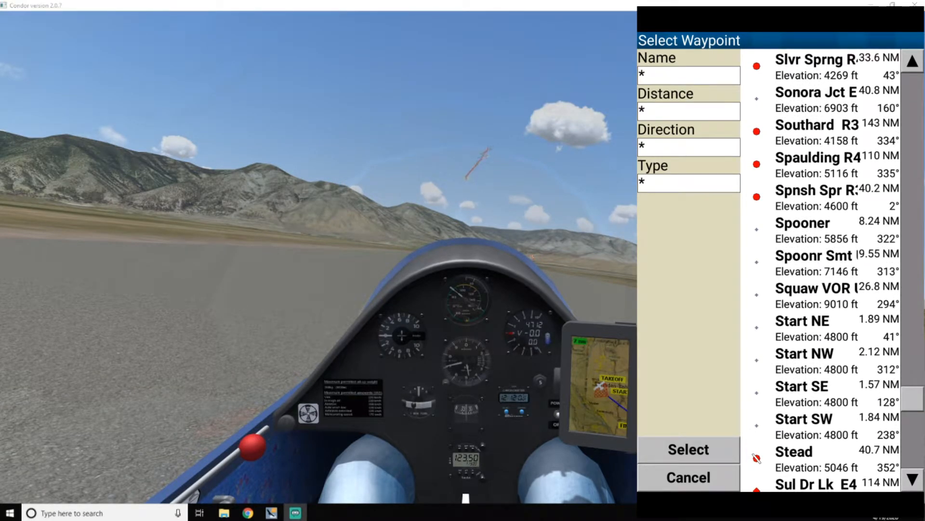
pyautogui.click(815, 319)
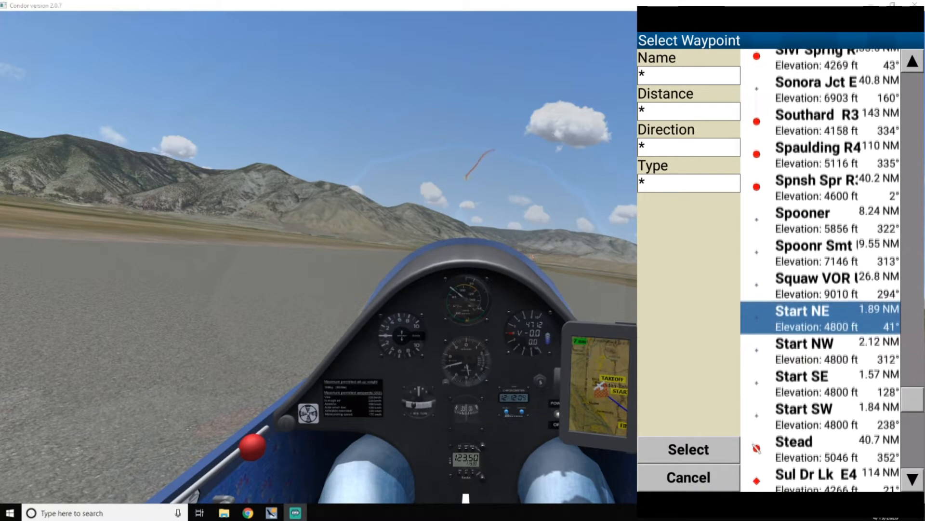
pyautogui.click(687, 449)
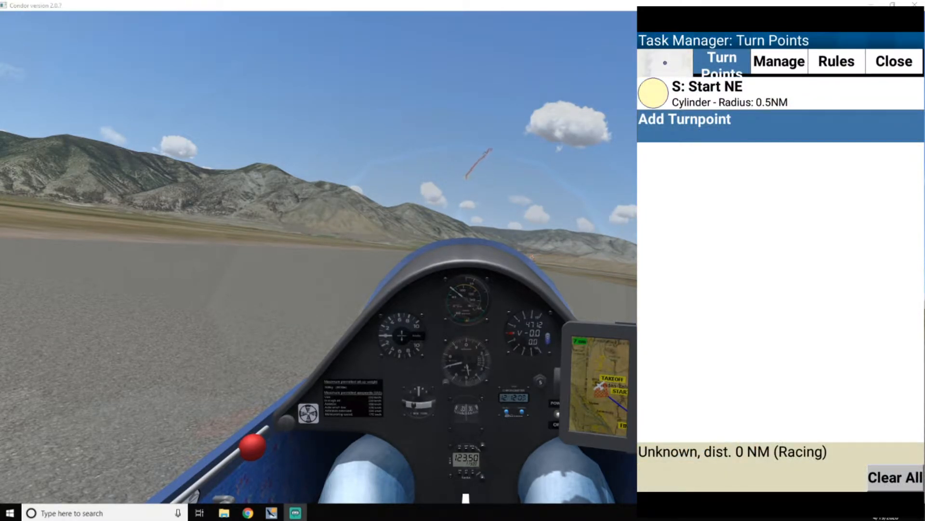
# - Add Rawe 8343 U6 as the first turnpoint, making the task 14 NM long
pyautogui.click(683, 118)
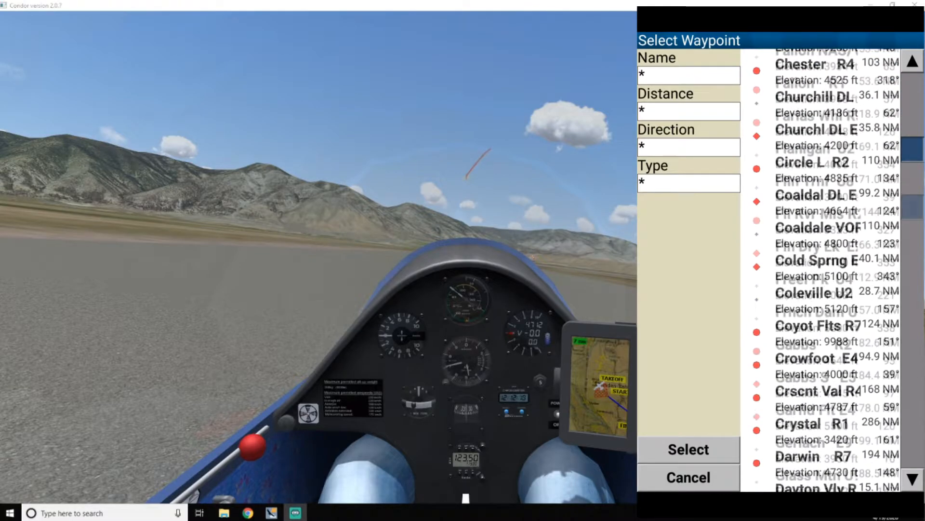
pyautogui.scroll(-3)
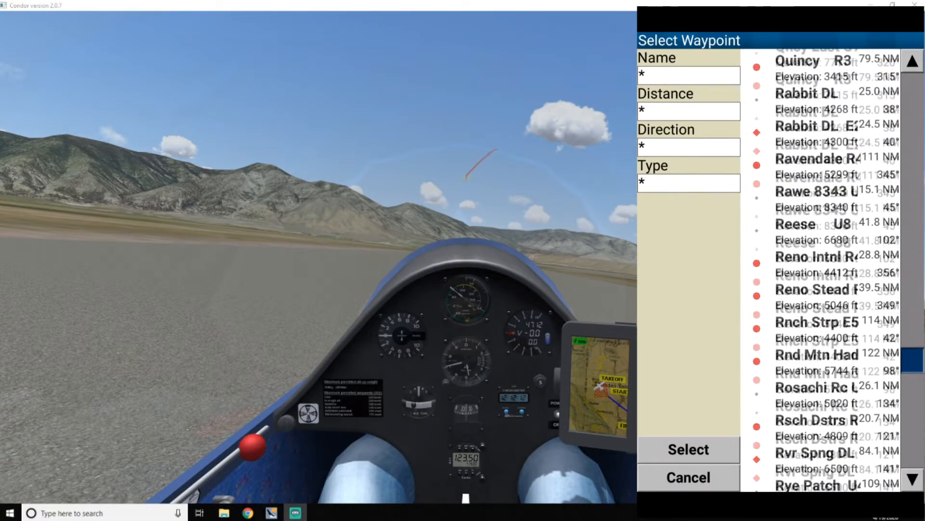
pyautogui.click(815, 223)
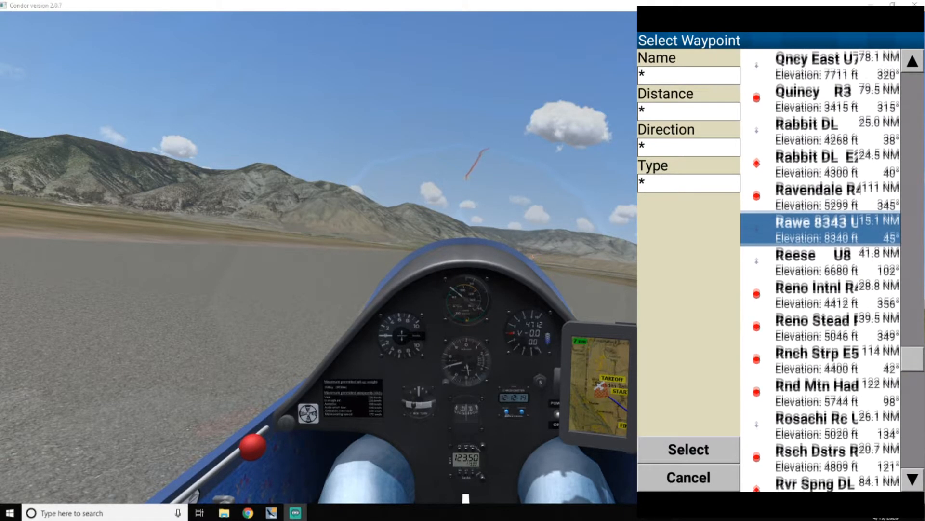
pyautogui.click(687, 449)
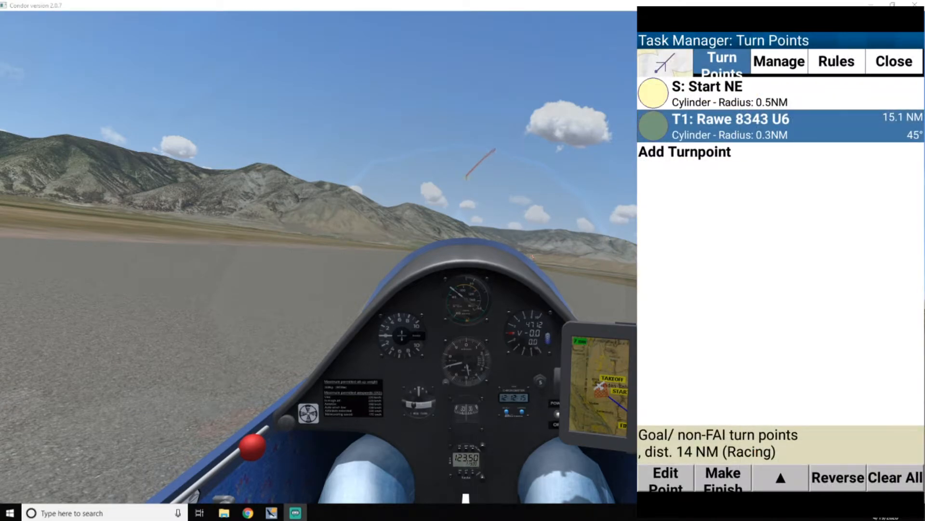
# - Add Mt Siegel U4 as the second turnpoint
pyautogui.click(685, 151)
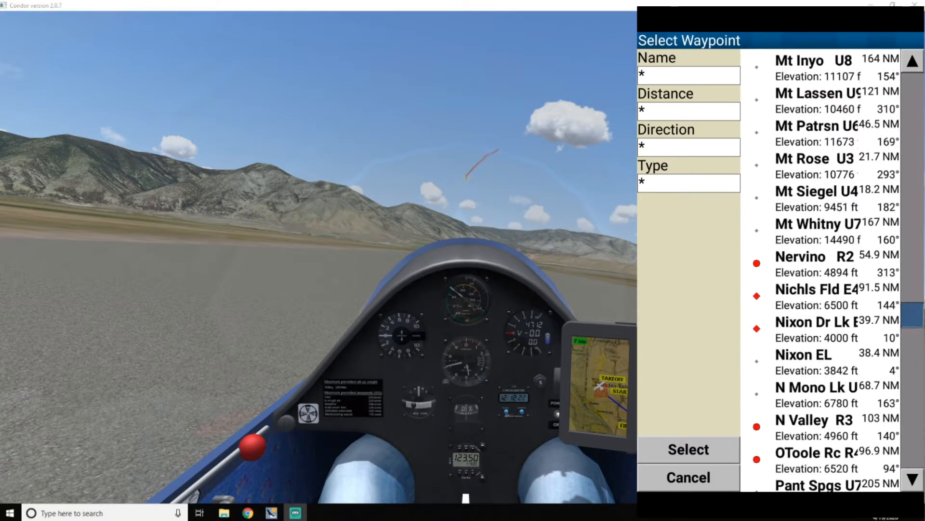
pyautogui.click(687, 449)
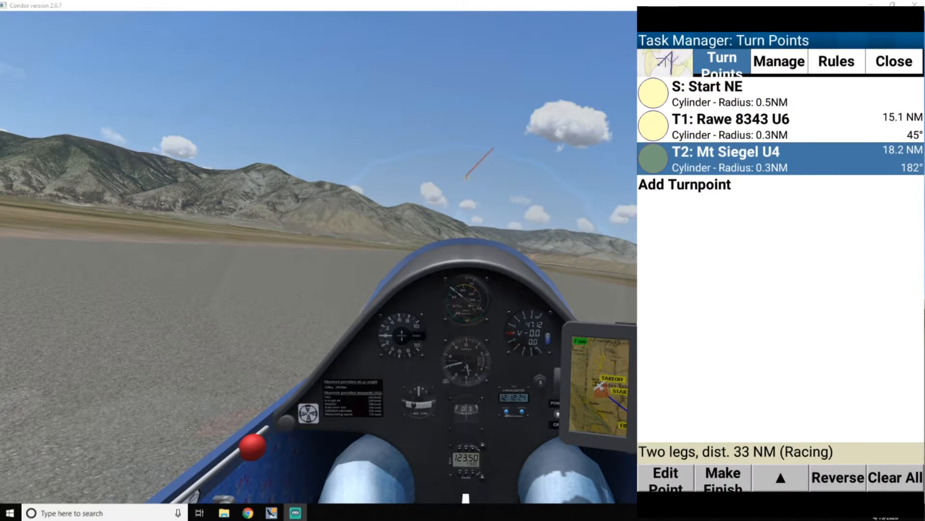
pyautogui.click(684, 184)
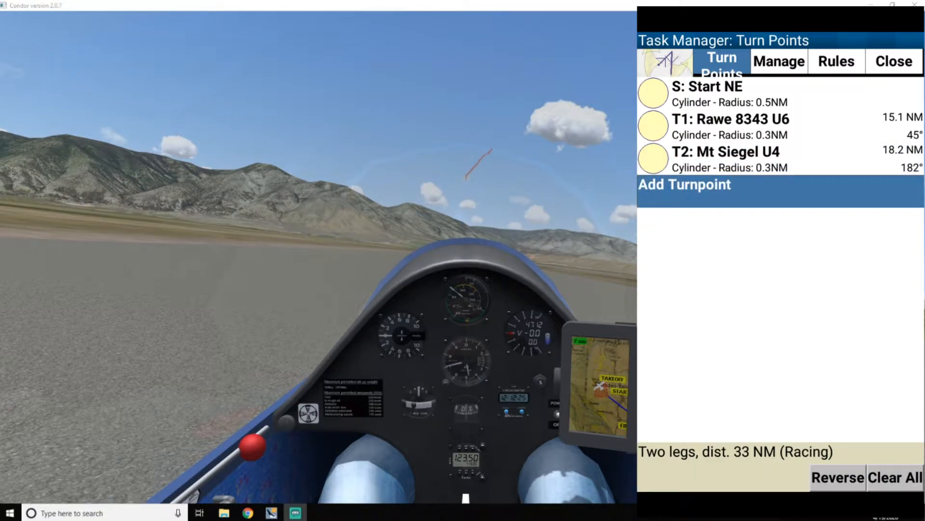
# - Add Start NE as the finish, completing a 45 NM non-FAI triangle
pyautogui.click(683, 184)
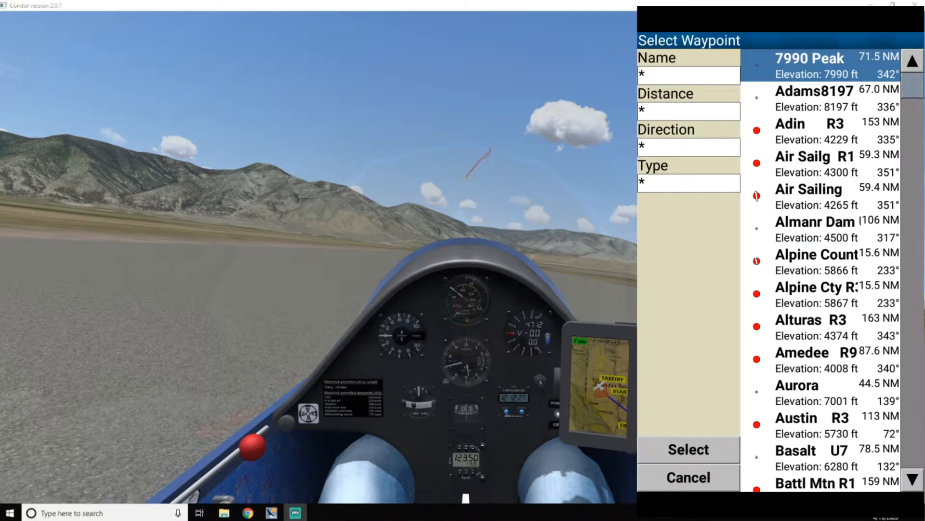
pyautogui.scroll(-3)
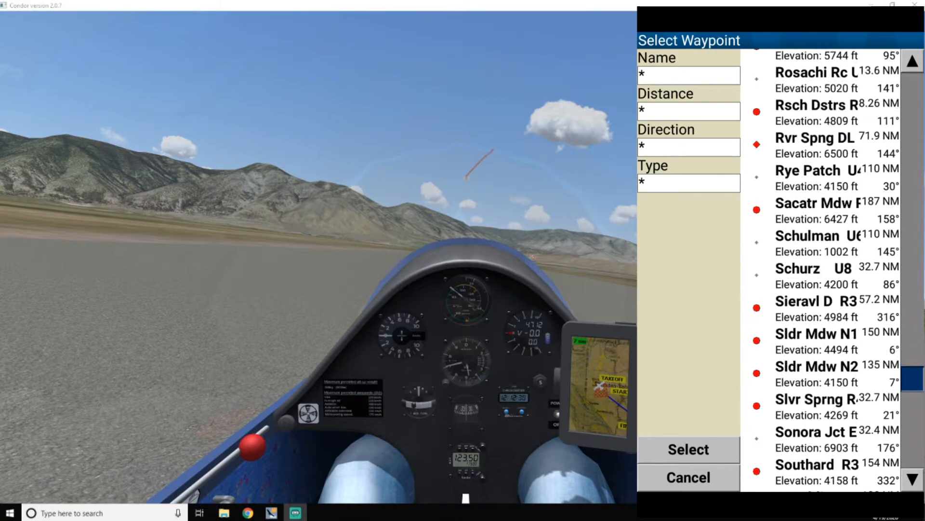
pyautogui.scroll(-3)
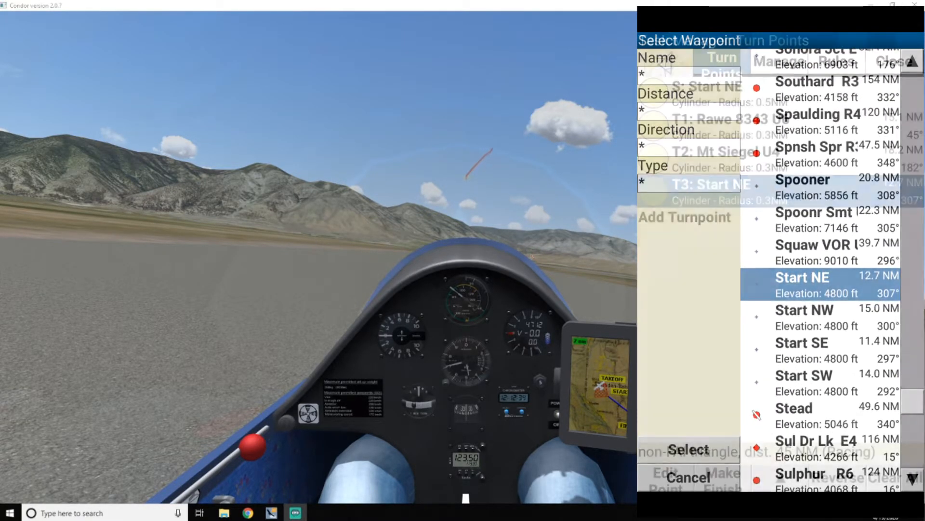
pyautogui.click(687, 449)
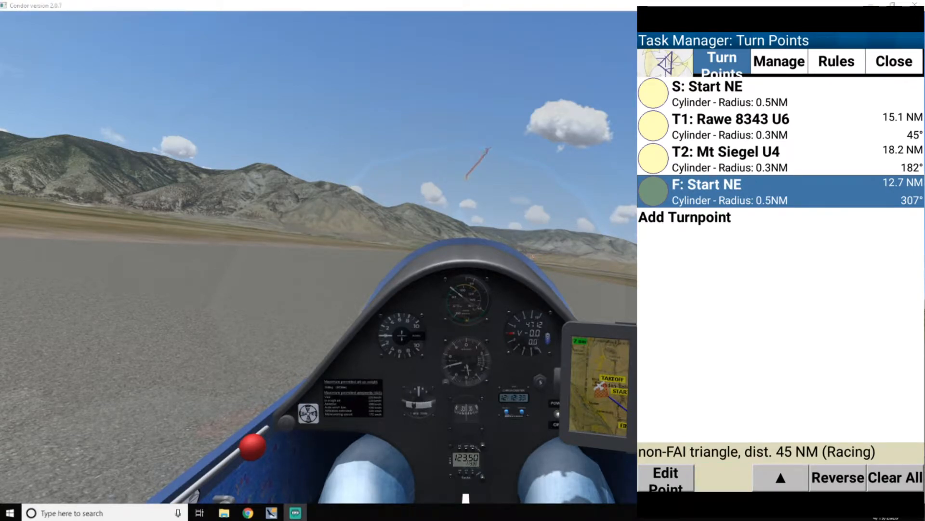
# - Save the task, entering the name FIRSTTRIANGLE on the on-screen keyboard
pyautogui.click(778, 61)
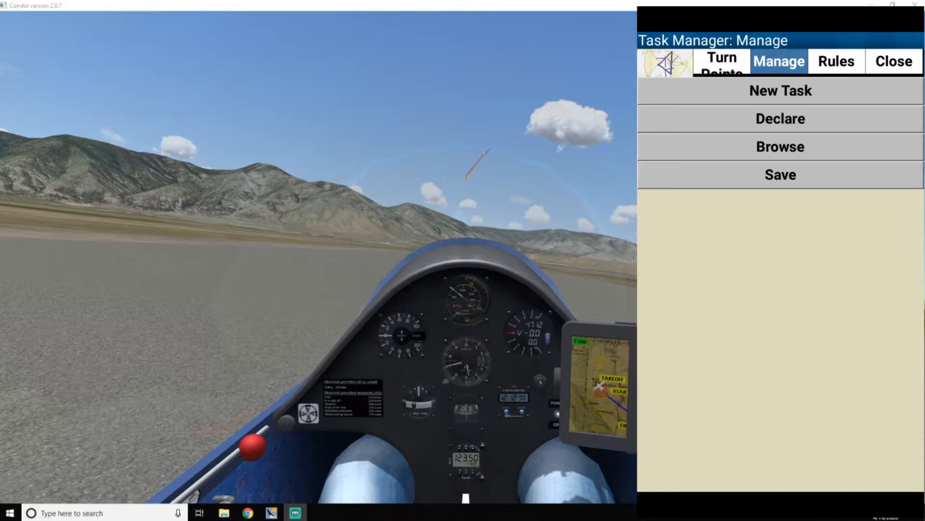
pyautogui.click(779, 91)
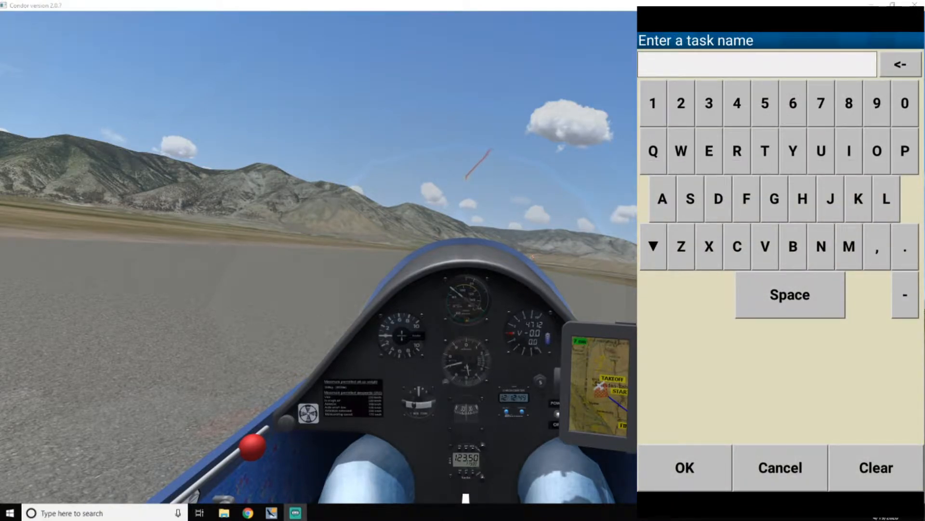
pyautogui.click(745, 199)
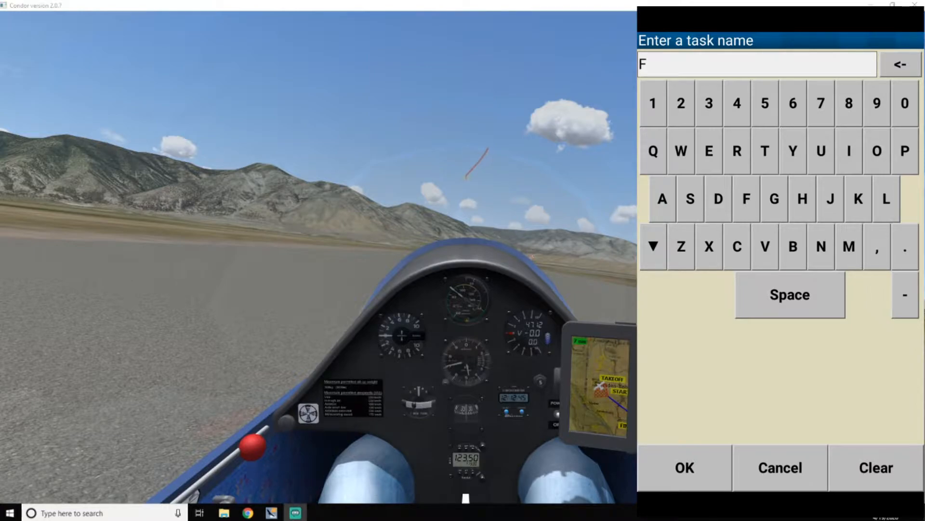
pyautogui.write('IRSTTRI')
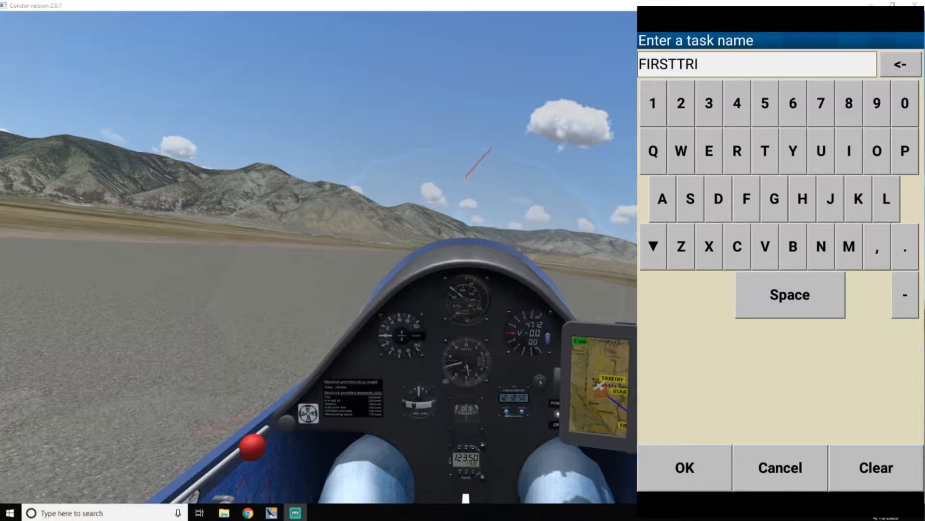
pyautogui.write('ANG')
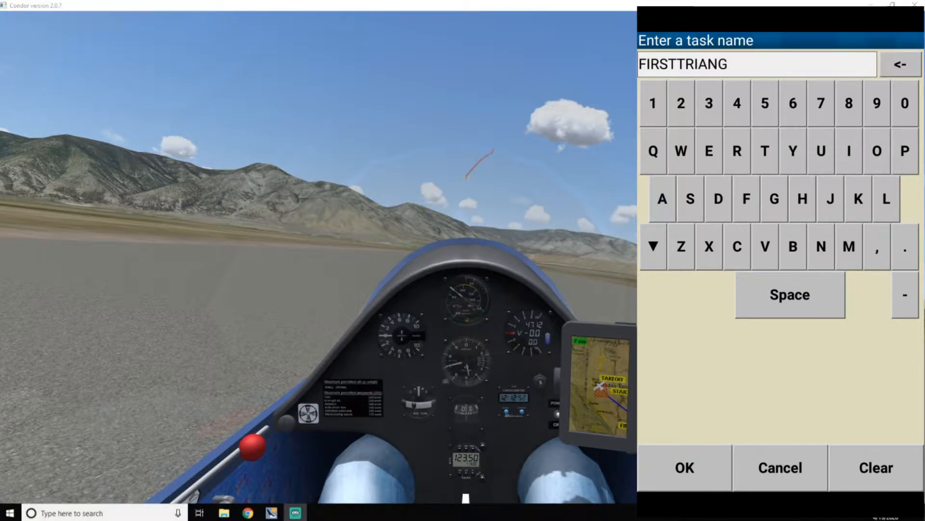
pyautogui.write('LE')
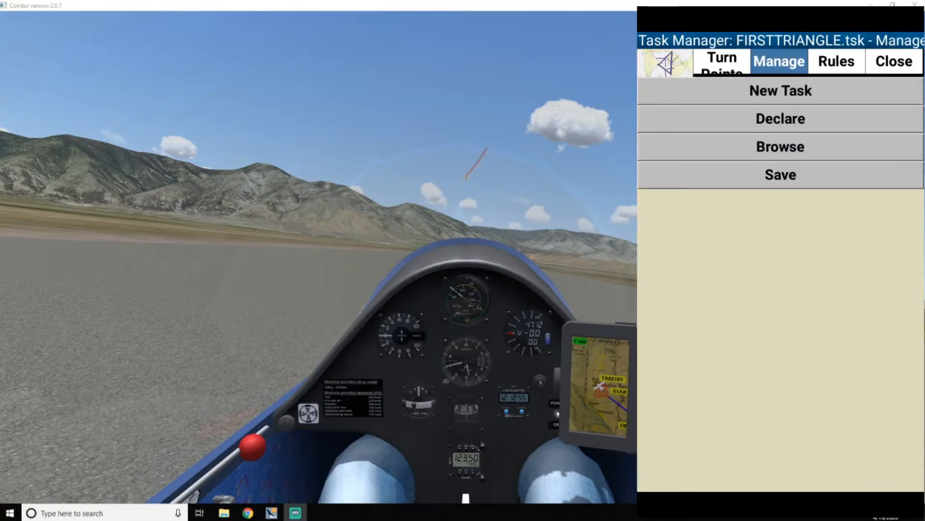
# - Load FIRSTTRIANGLE.tsk from the saved tasks so the triangle shows on the map
pyautogui.click(780, 147)
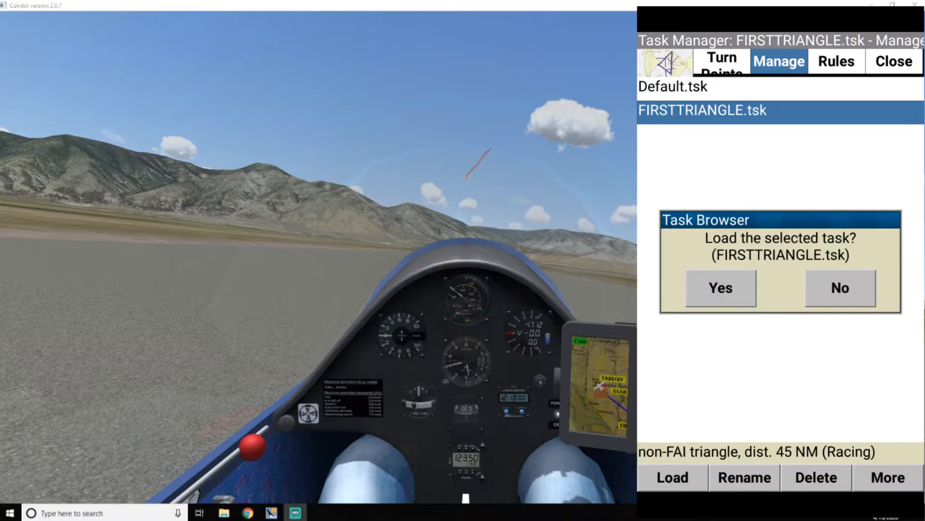
pyautogui.click(720, 288)
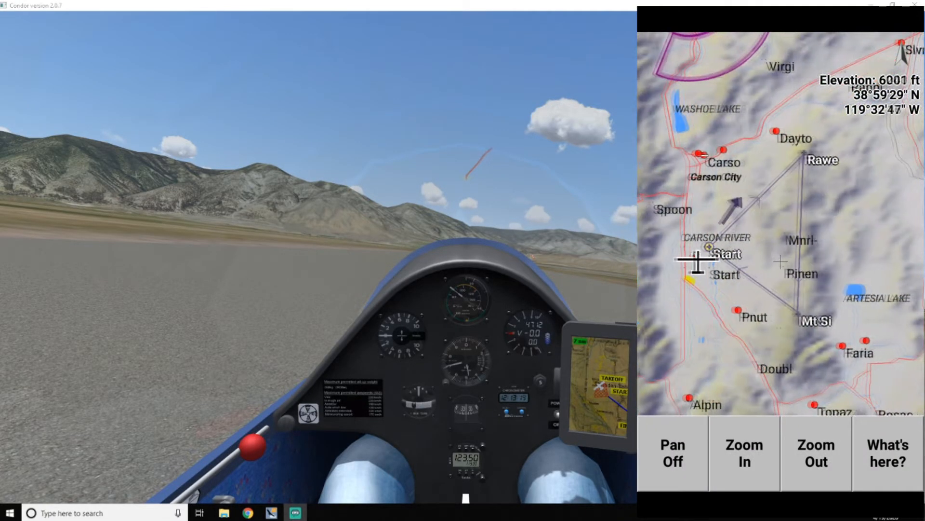
# - Zoom out to see the whole task area and turn pan off for the flight display
pyautogui.click(744, 453)
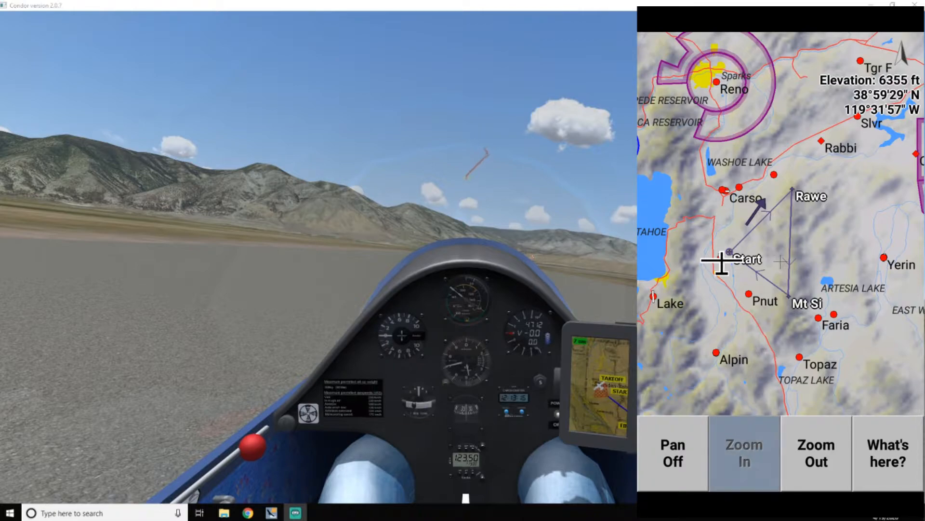
pyautogui.click(743, 453)
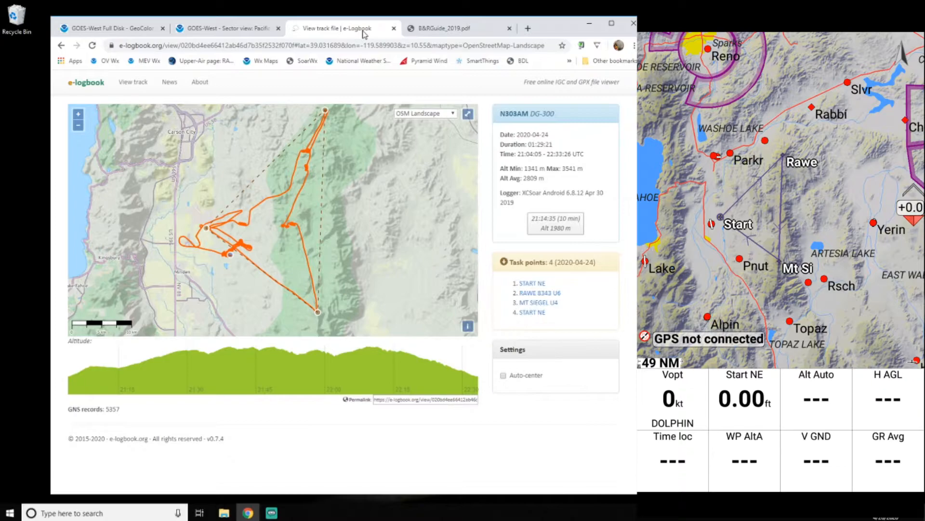
pyautogui.moveTo(277, 211)
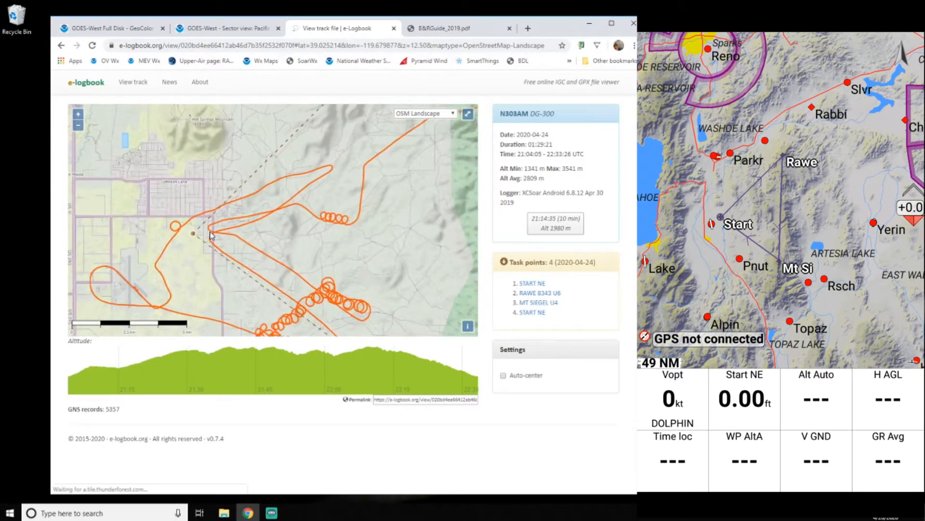
# - Zoom and shift the e-logbook track map, then bring up the B&RGuide_2019.pdf tab
pyautogui.scroll(-3)
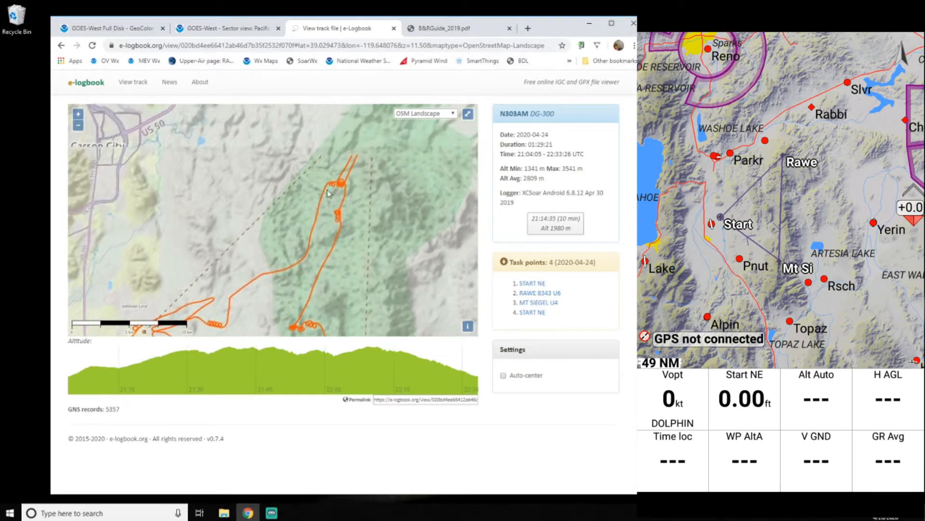
pyautogui.moveTo(328, 194); pyautogui.dragTo(357, 153)
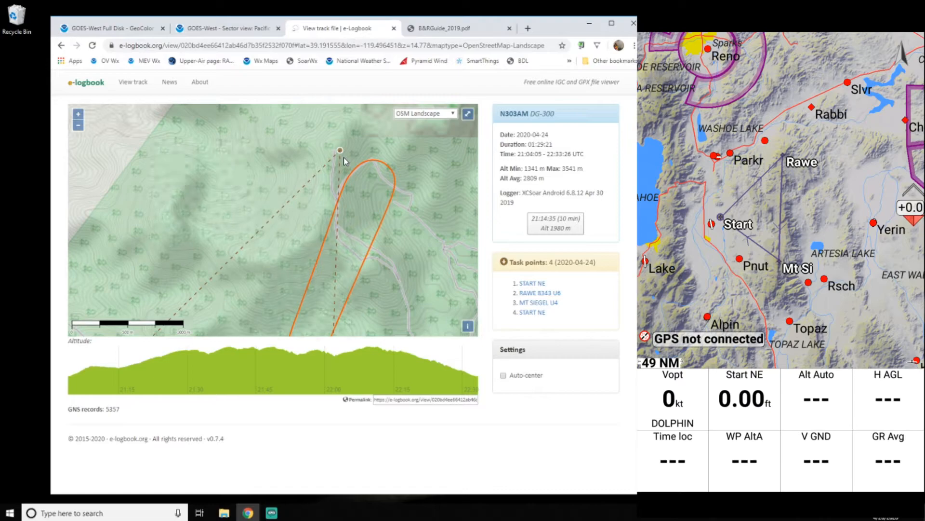
pyautogui.scroll(-3)
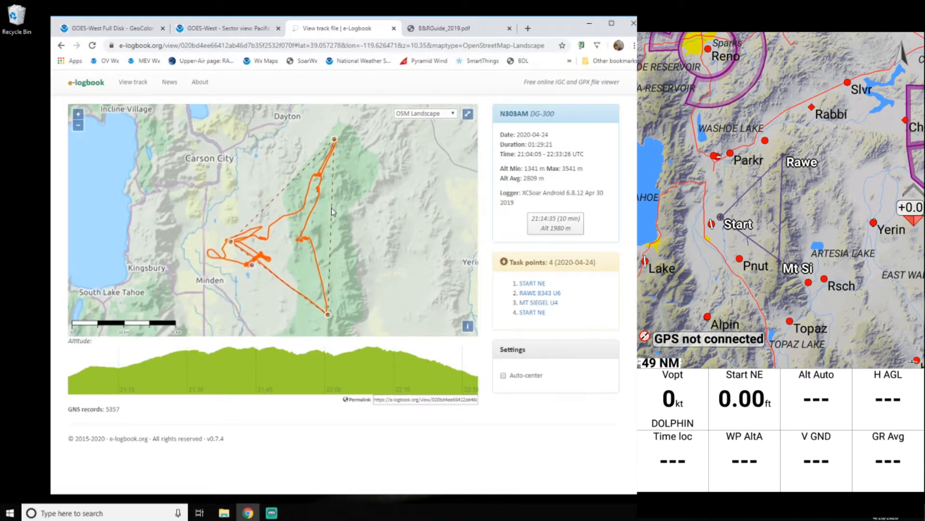
pyautogui.click(447, 28)
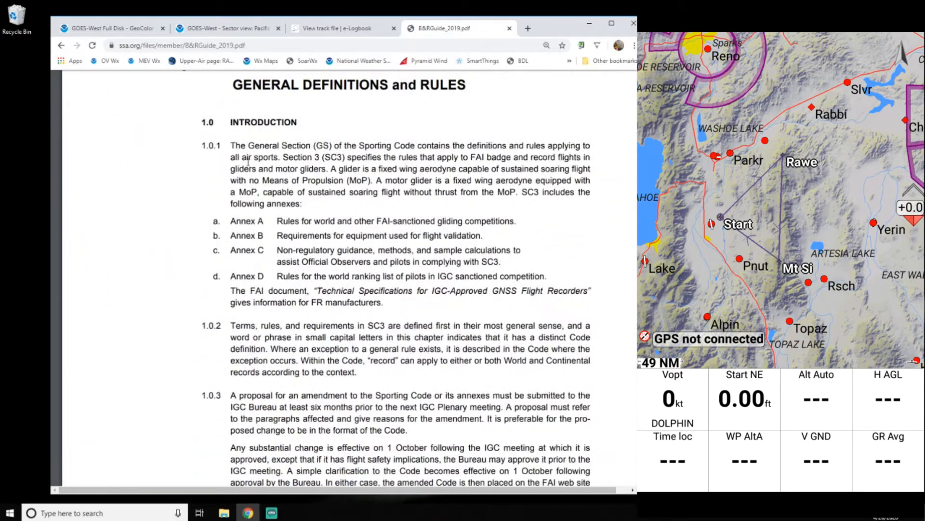
# - Scroll the B&R Guide to section 1.2's turn point, observation zone and start/finish definitions
pyautogui.scroll(-3)
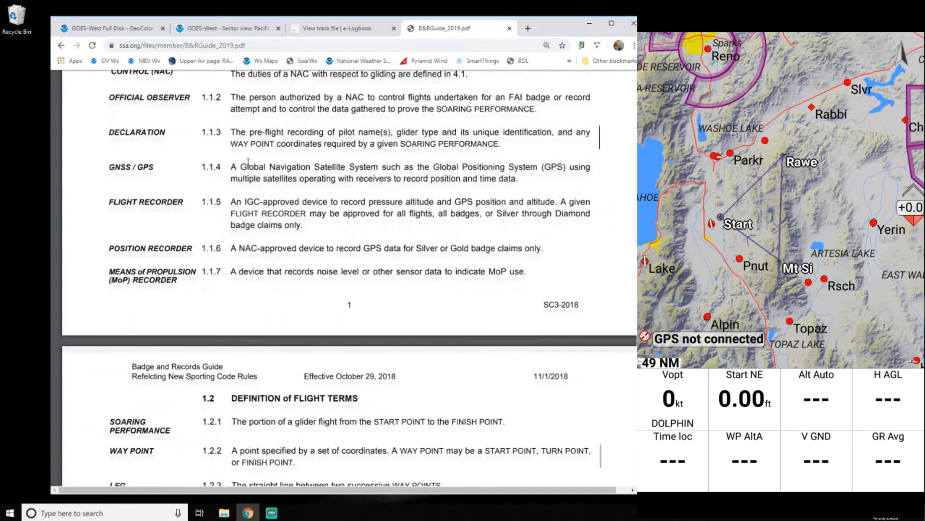
pyautogui.scroll(-3)
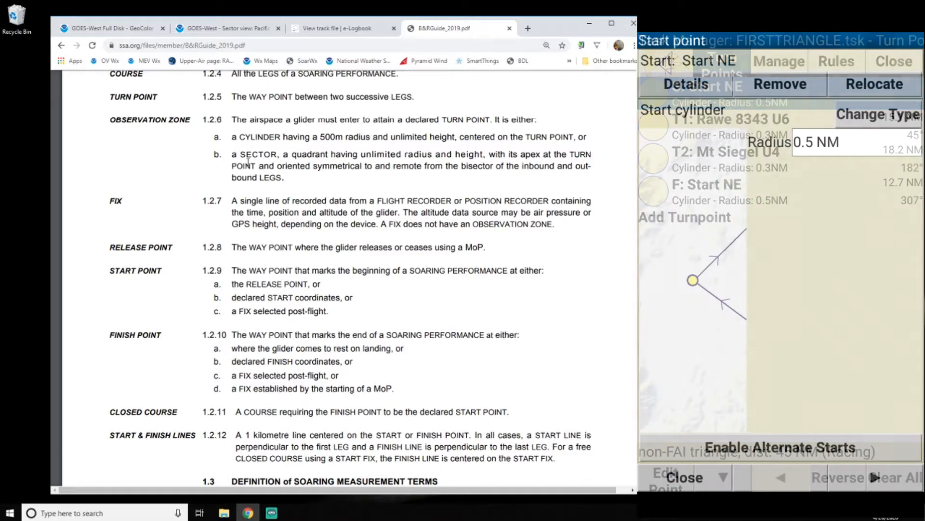
# - Change Start NE from a start cylinder to a start line, then open a new browser tab
pyautogui.click(877, 113)
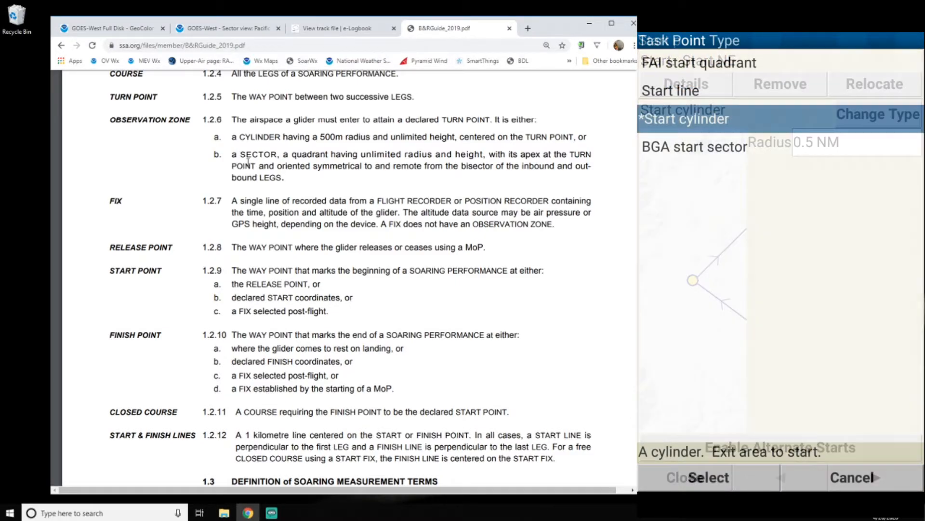
pyautogui.click(670, 90)
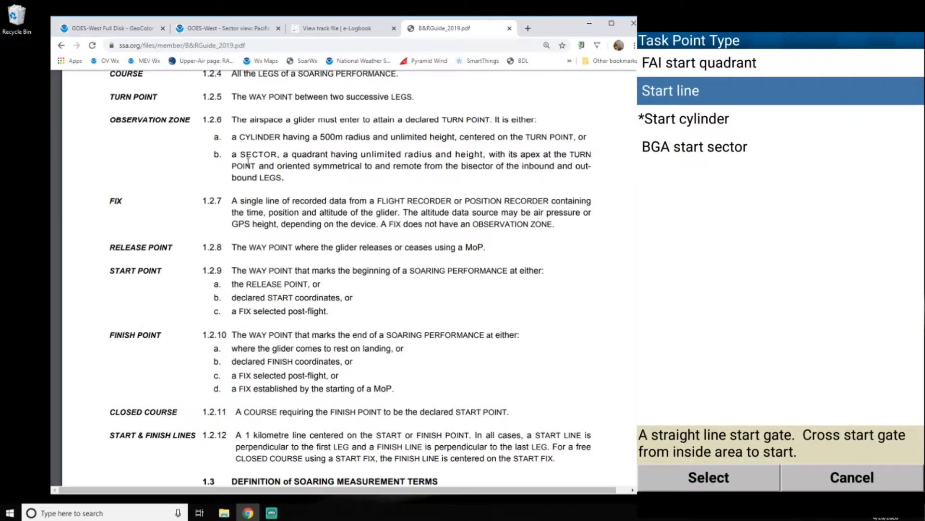
pyautogui.click(708, 478)
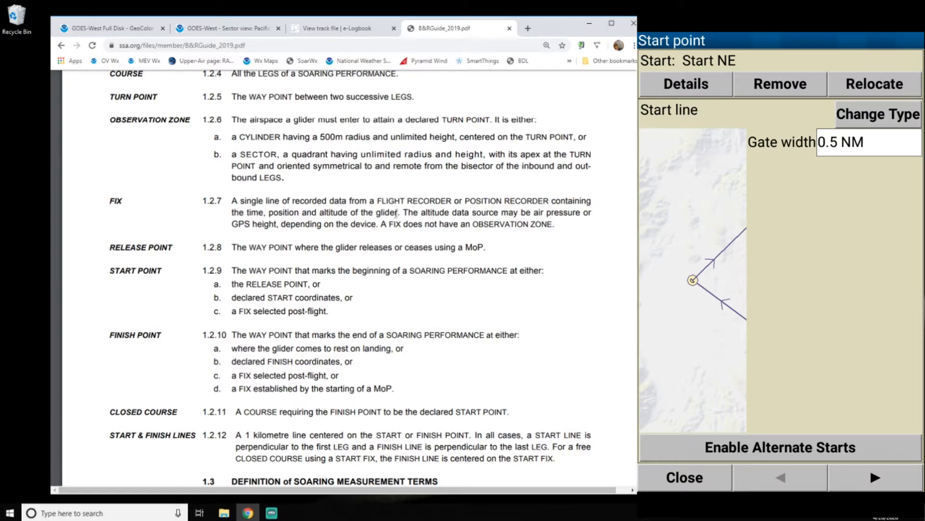
pyautogui.click(547, 28)
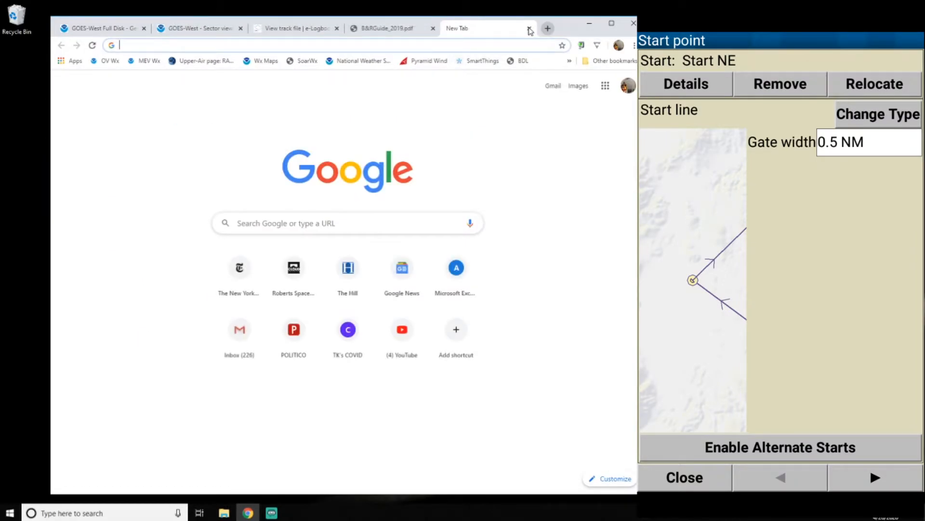
# - Look up that 1 km is about 0.54 nautical miles, then return to the B&RGuide_2019.pdf guide
pyautogui.write('covnert')
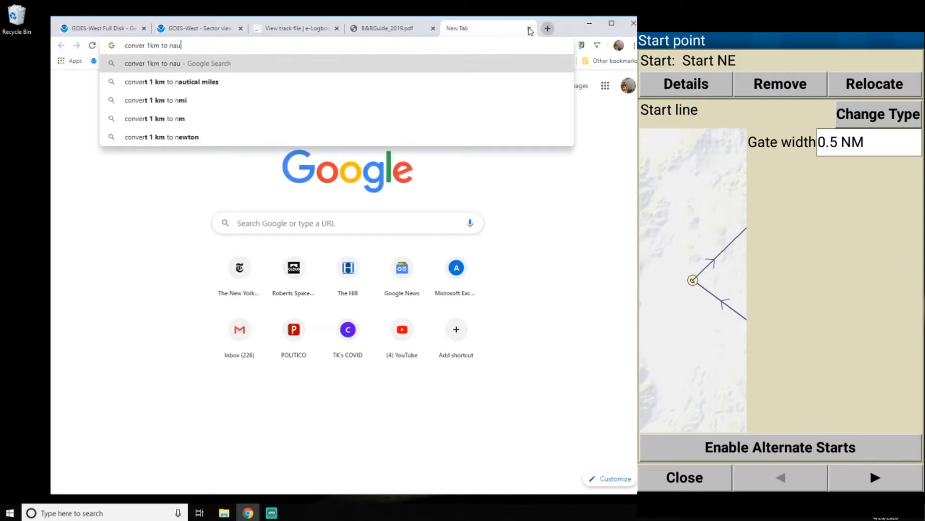
pyautogui.click(171, 81)
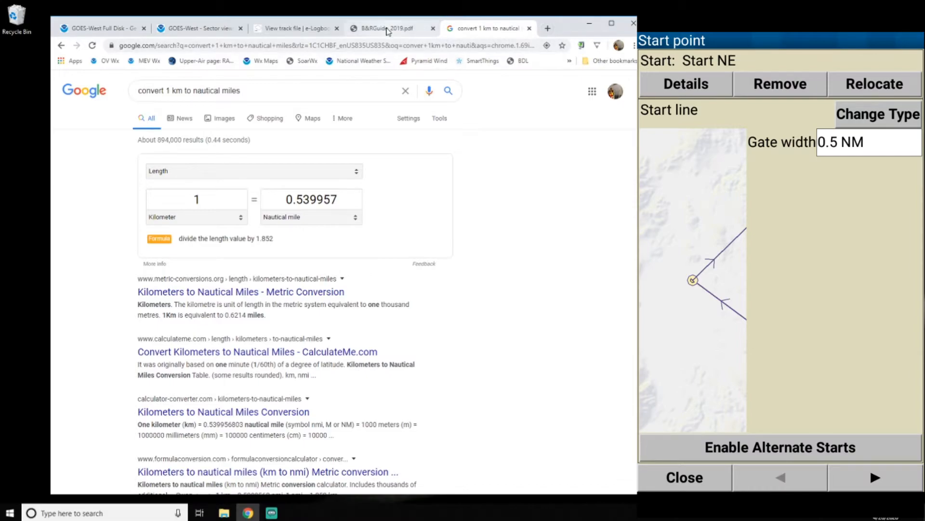
pyautogui.click(383, 28)
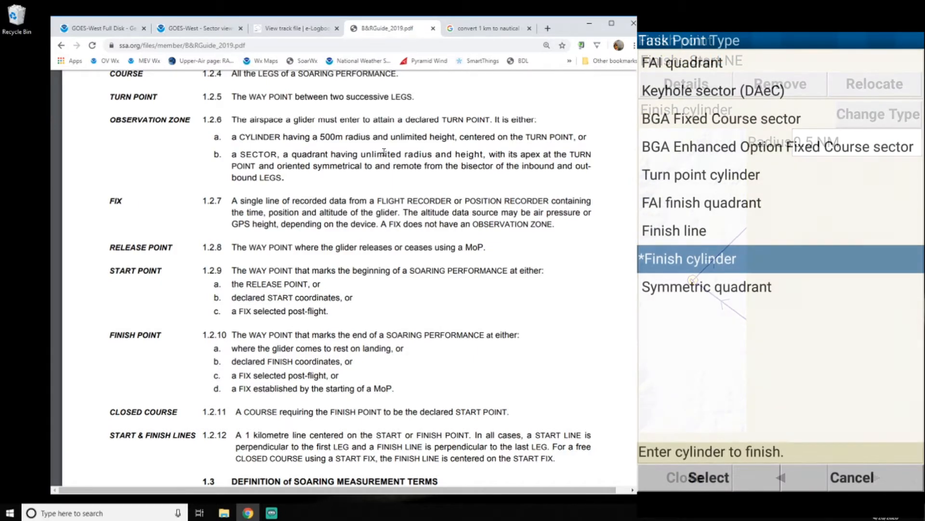
# - Set the finish to a 0.5 NM line and give Rawe and Mt Siegel BGA Fixed Course sectors
pyautogui.click(674, 230)
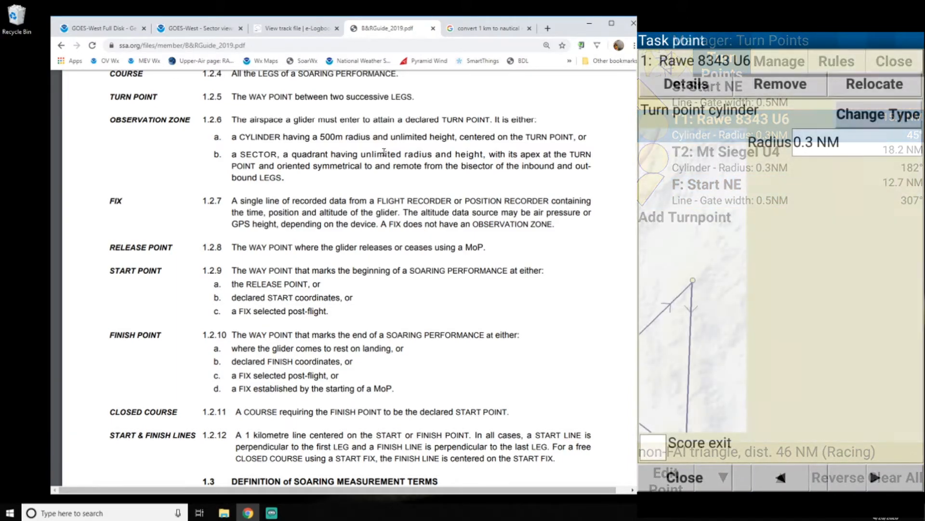
pyautogui.click(879, 114)
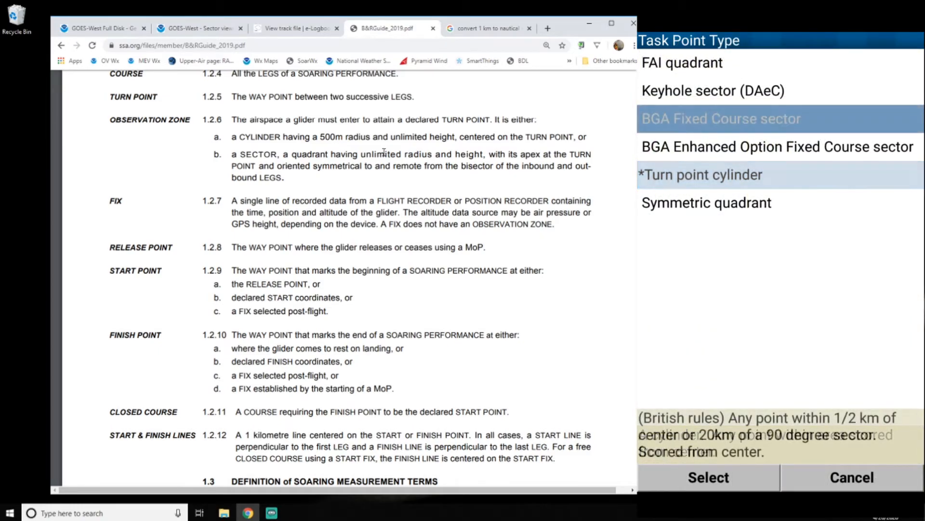
pyautogui.click(721, 118)
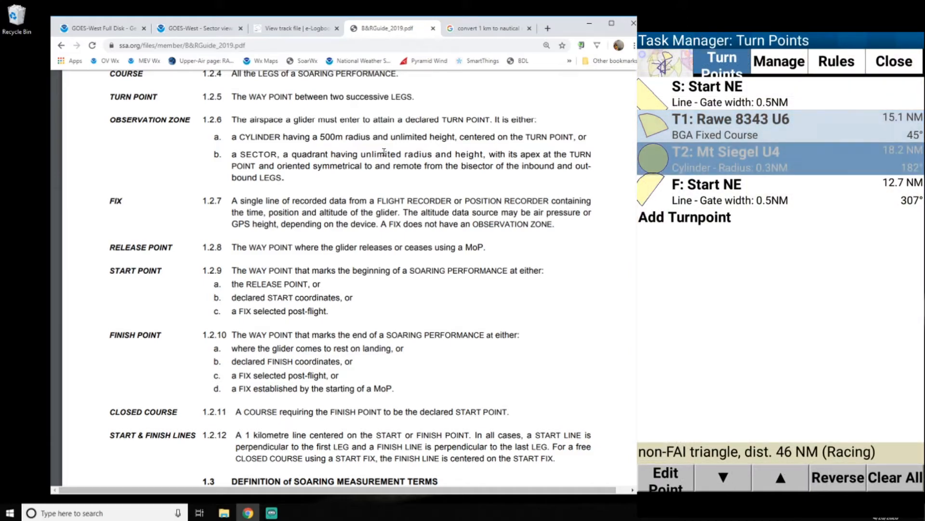
pyautogui.click(726, 157)
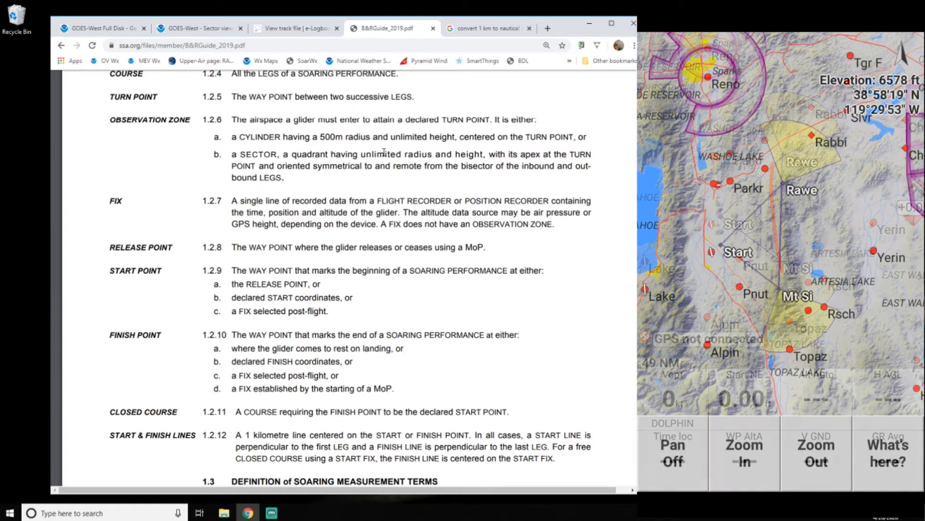
# - Zoom in twice so the triangle with Rawe and Mt Siegel sectors fills the map
pyautogui.click(743, 452)
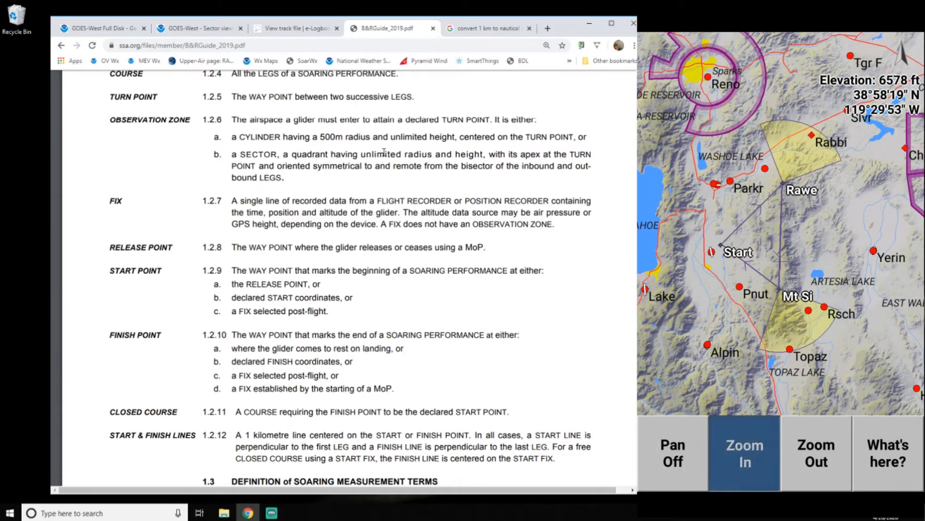
pyautogui.click(744, 453)
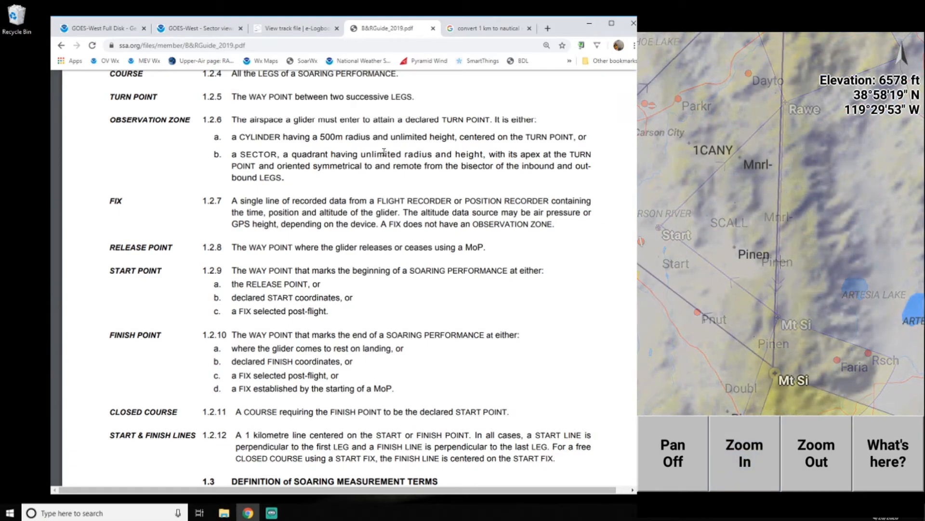